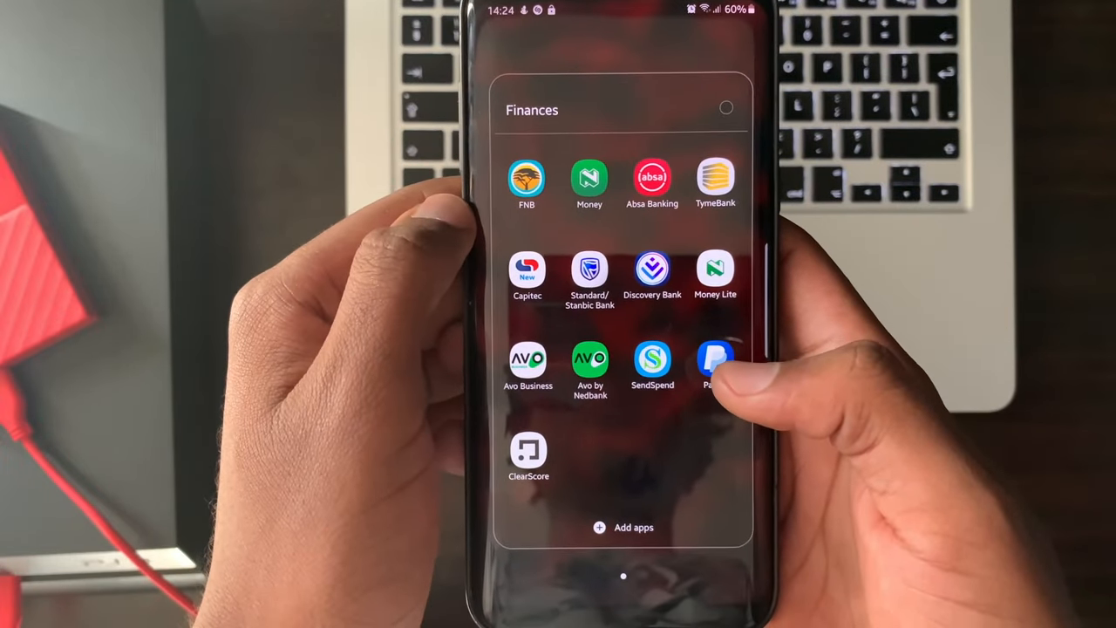
- Launch the FNB app from the Finances folder and log in to the Accounts screen
click(527, 178)
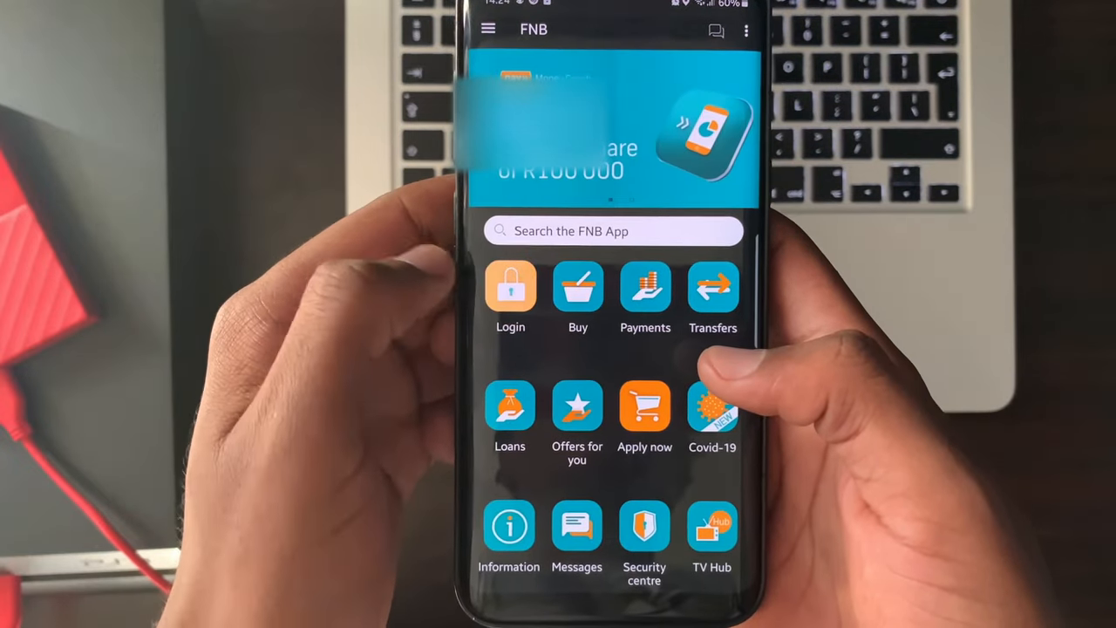
click(509, 288)
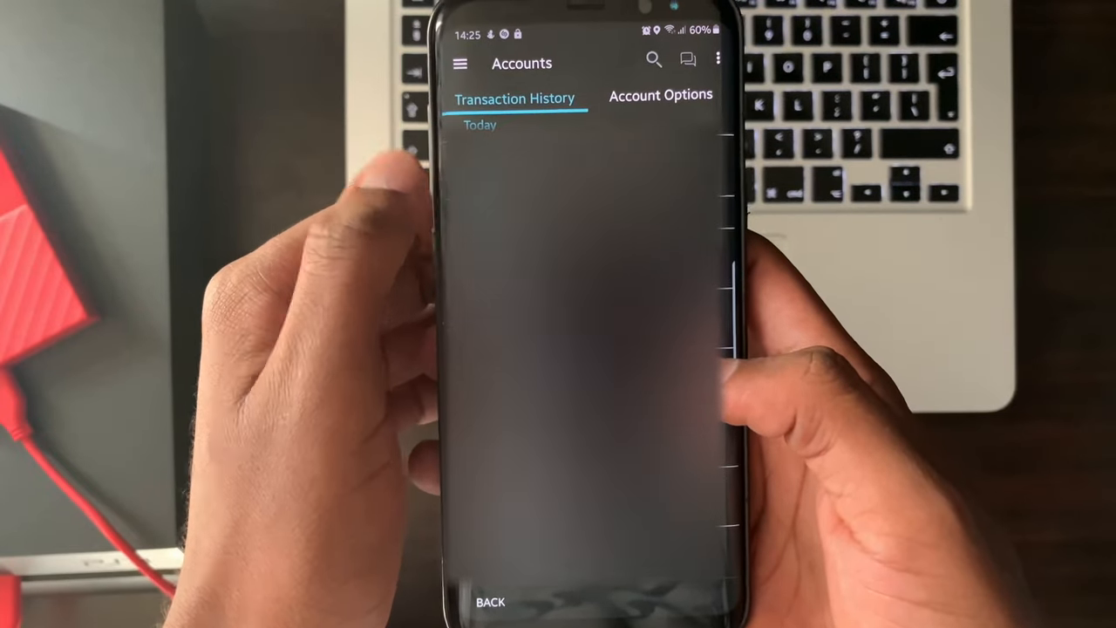
- Navigate from Account Options through My Cards to the new virtual card form
click(659, 94)
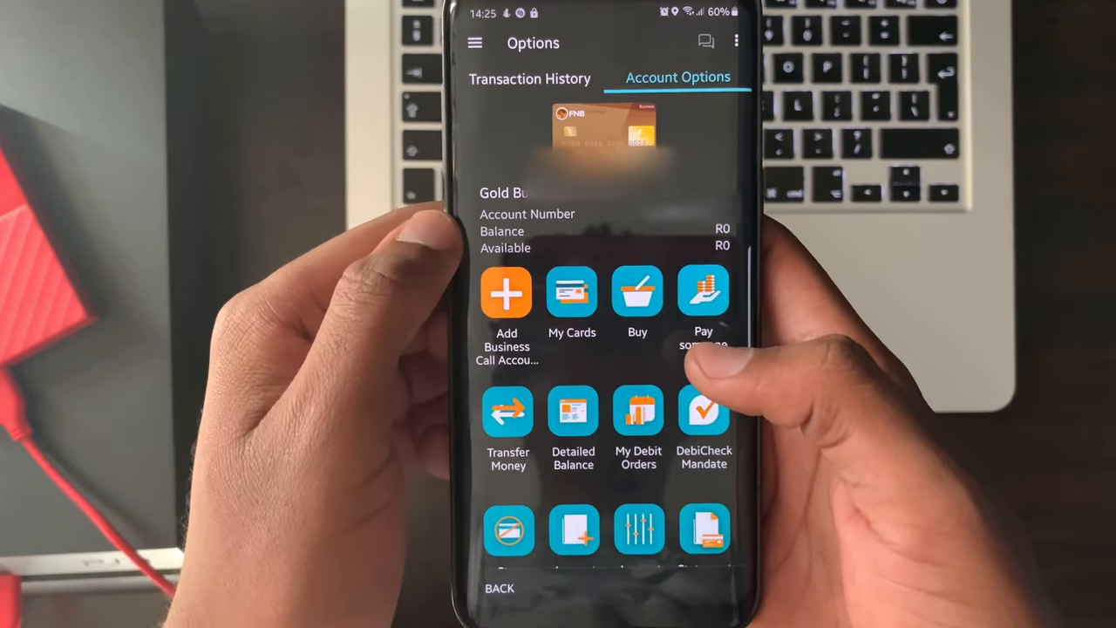
click(572, 293)
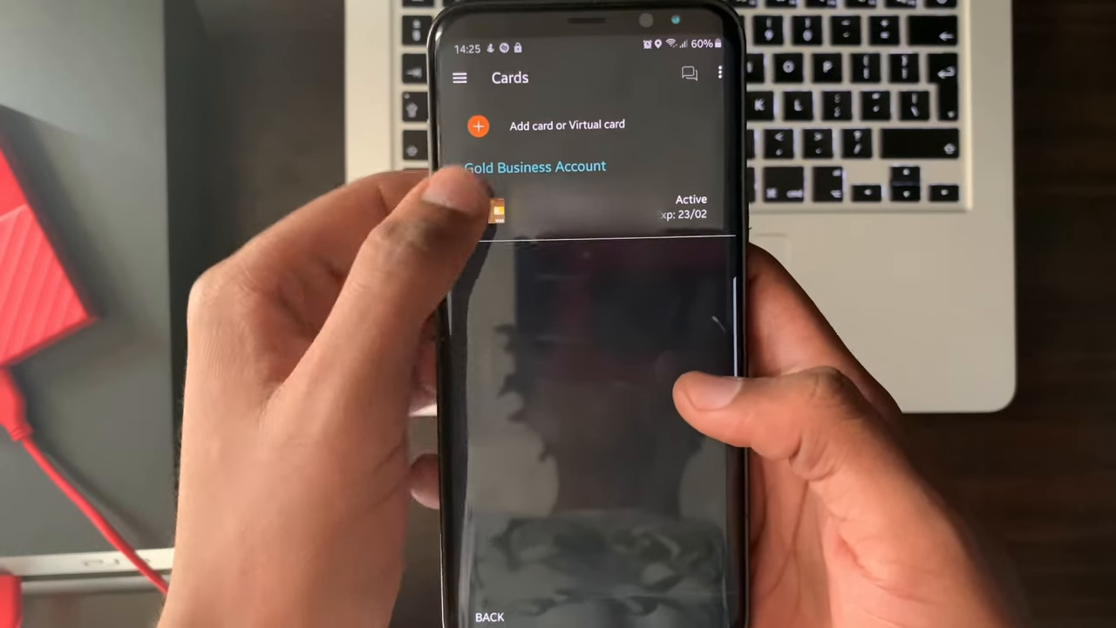
click(566, 126)
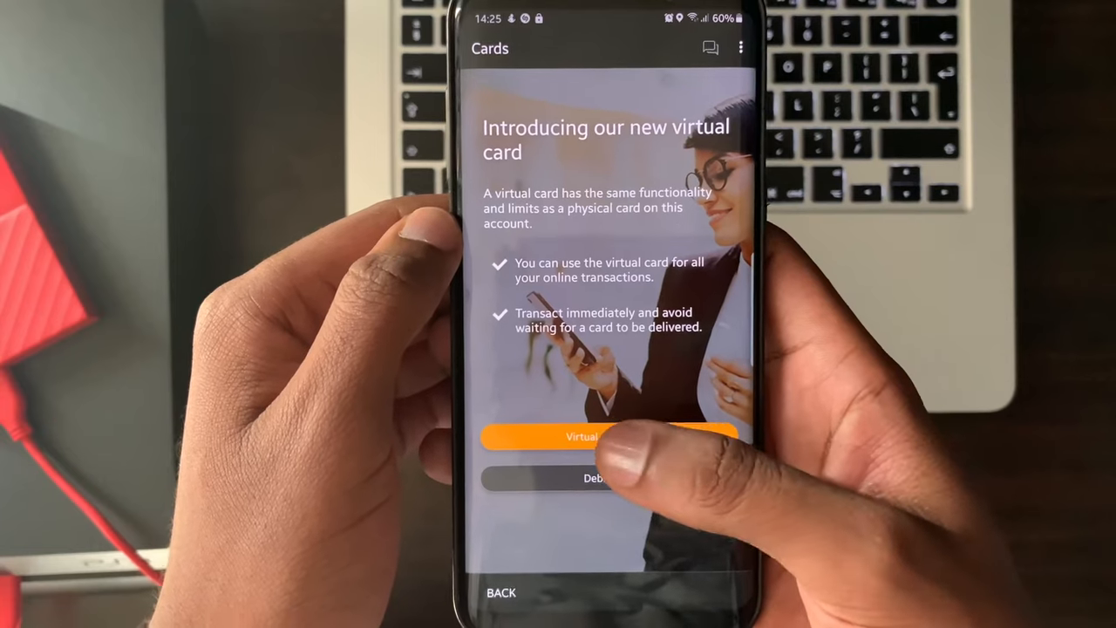
click(607, 436)
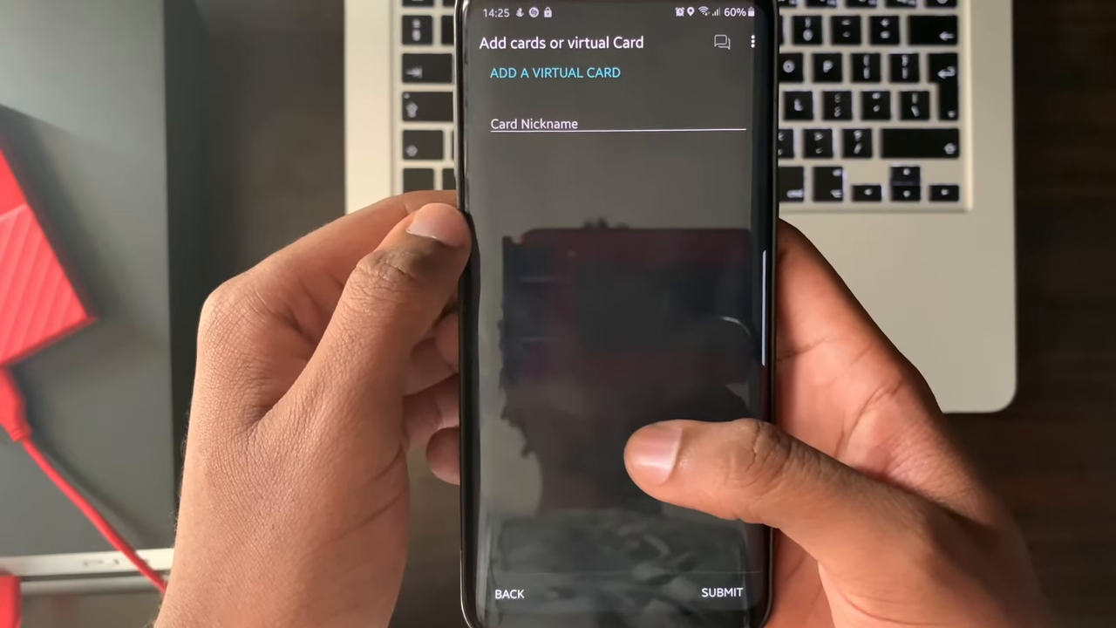
- Nickname the card 'Business V card' and submit to reach the thank-you confirmation
click(618, 123)
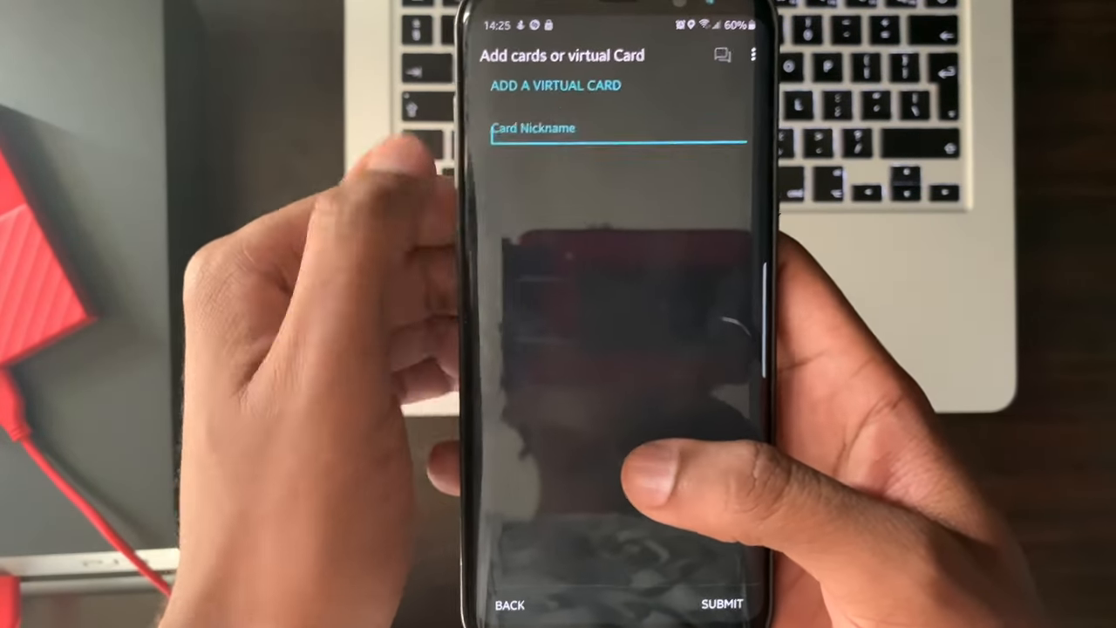
click(610, 129)
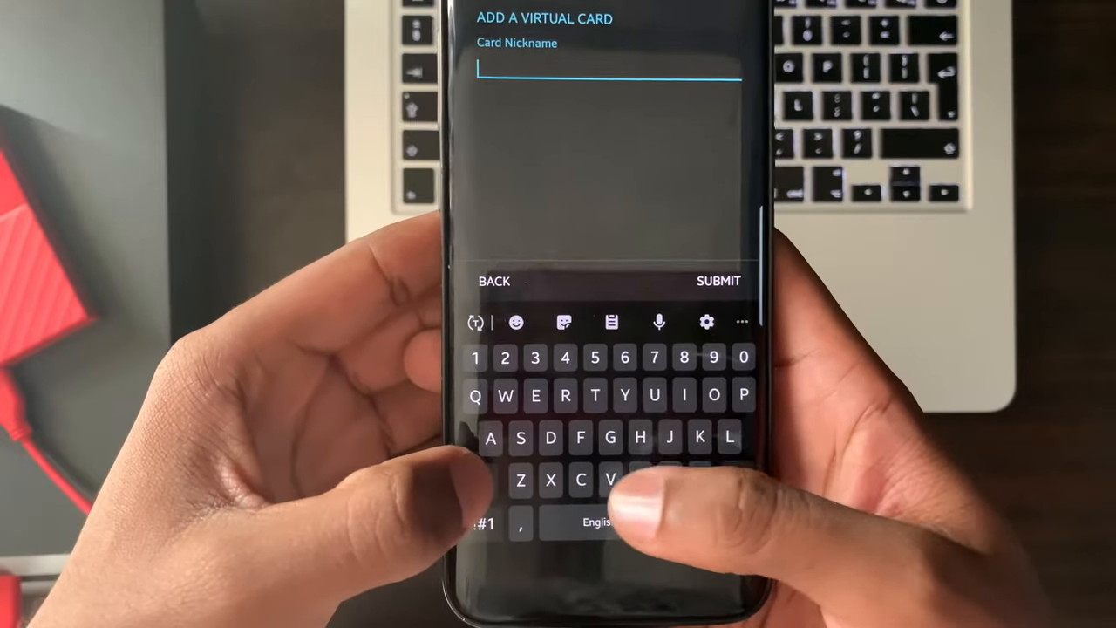
text(Business)
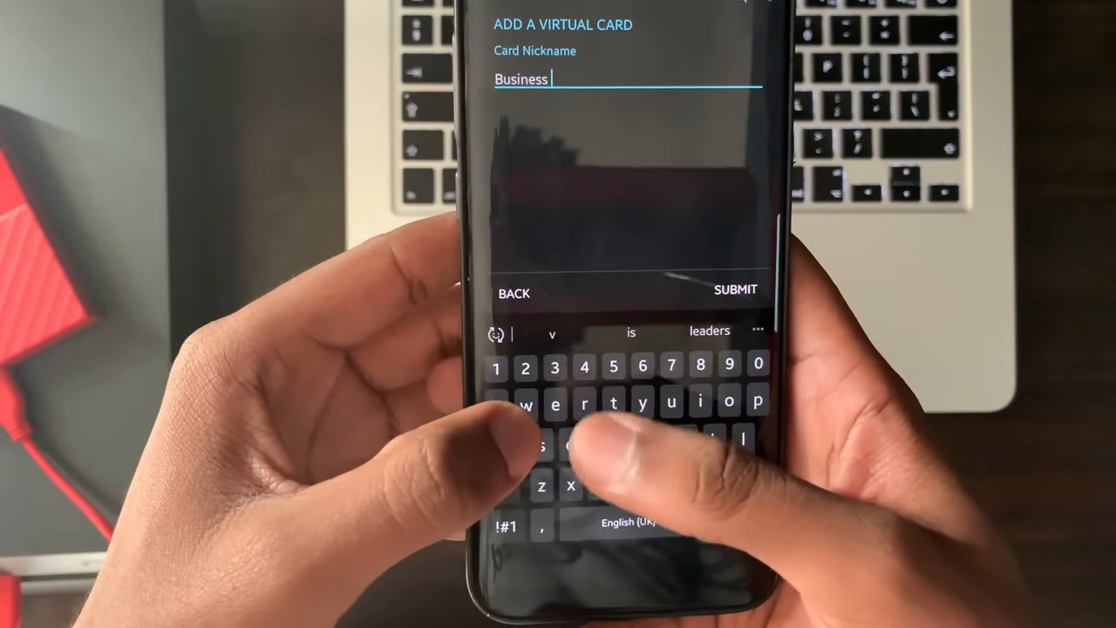
text(V card)
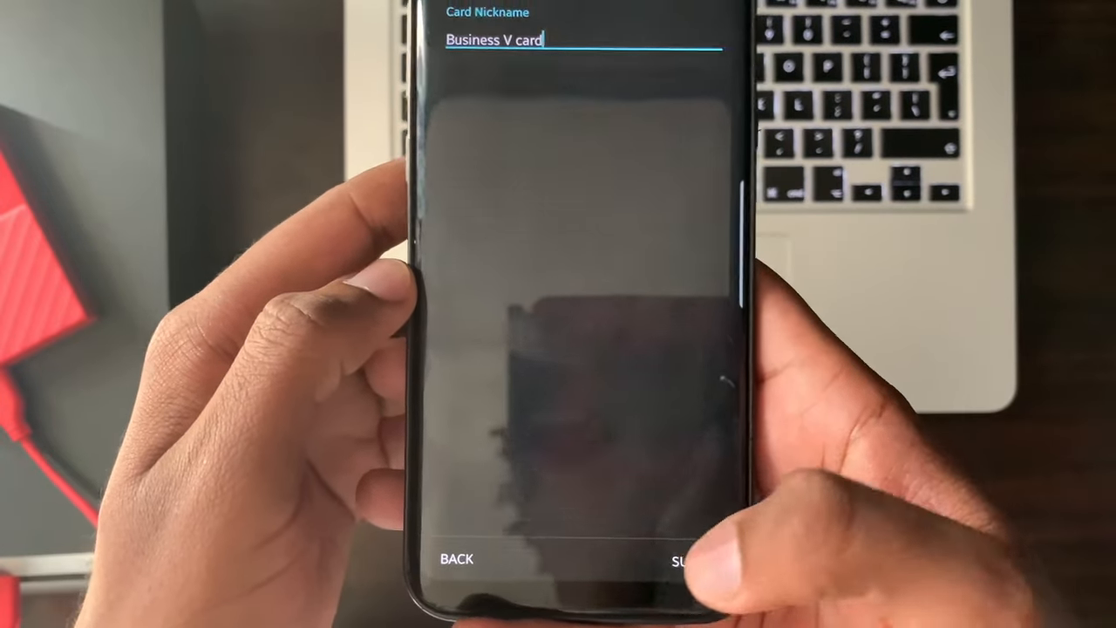
click(689, 558)
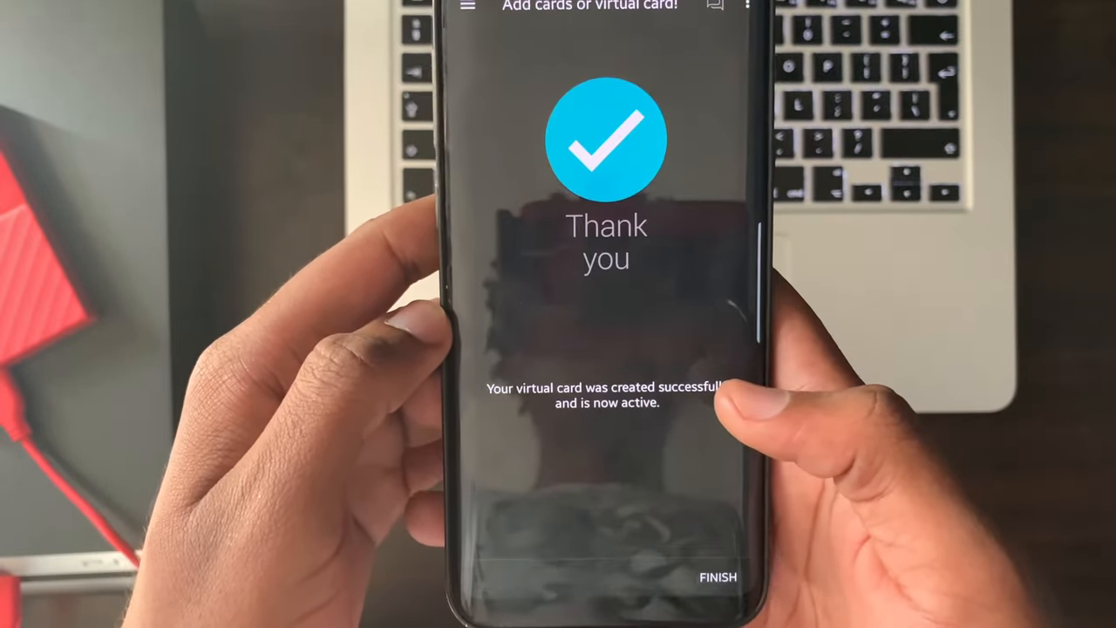